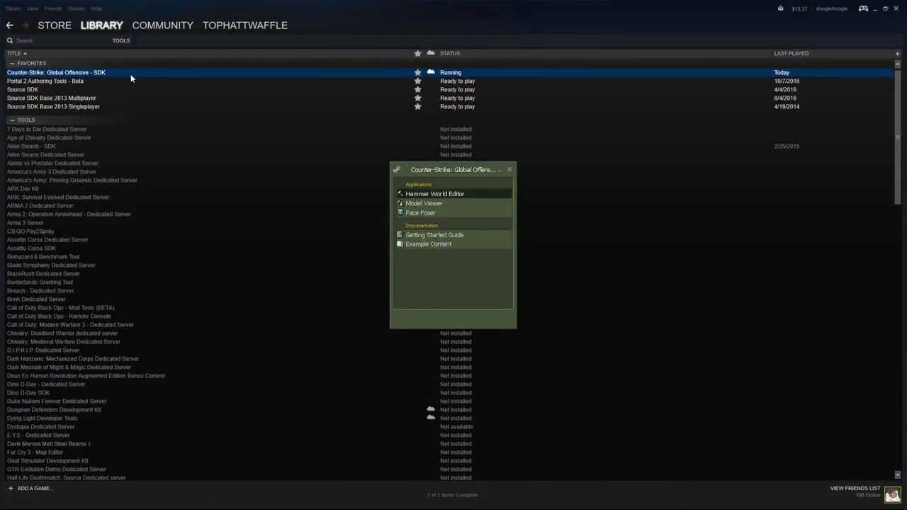
pyautogui.moveTo(451, 221)
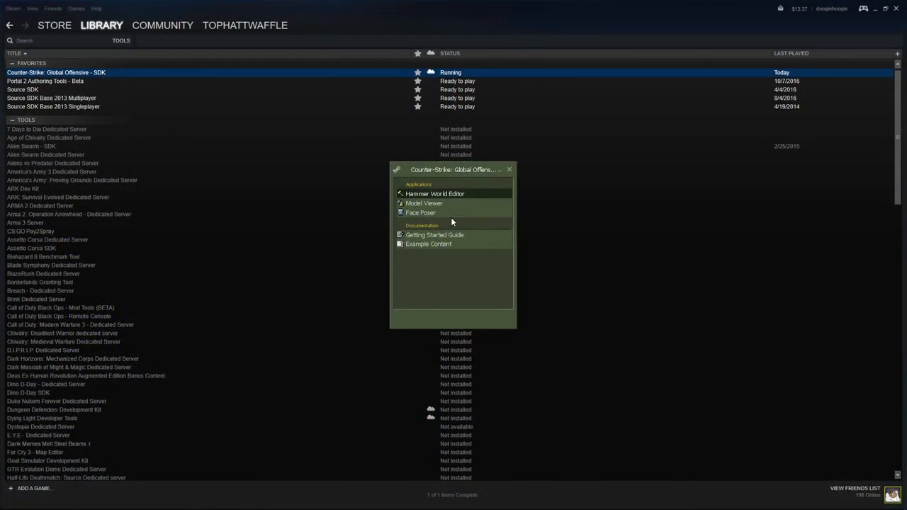
pyautogui.moveTo(435, 193)
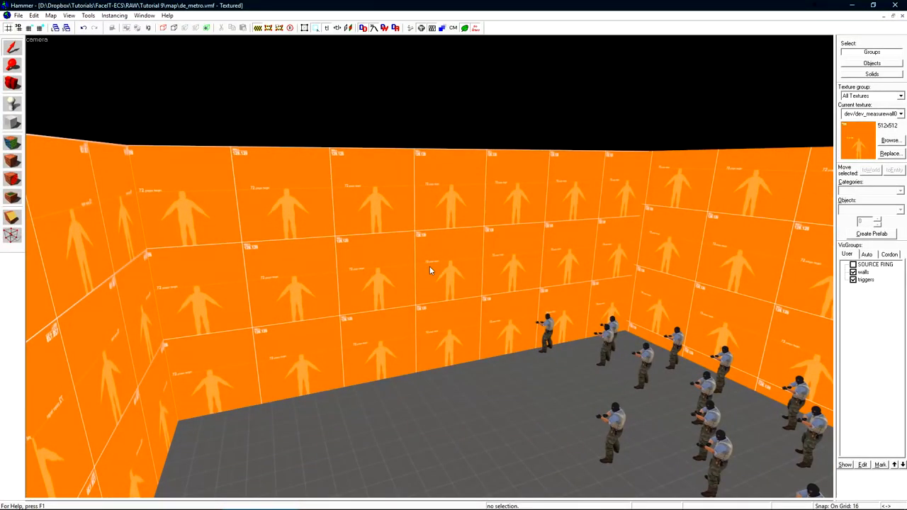
# - Enter face texturing mode with Shift+A and move the 3D view onto the orange pillar
pyautogui.press('shift+a')
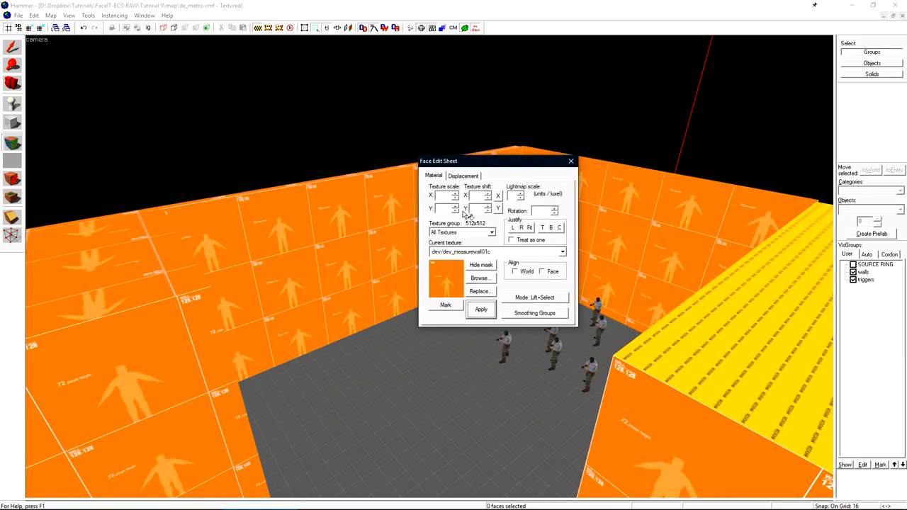
pyautogui.moveTo(496, 162); pyautogui.dragTo(451, 164)
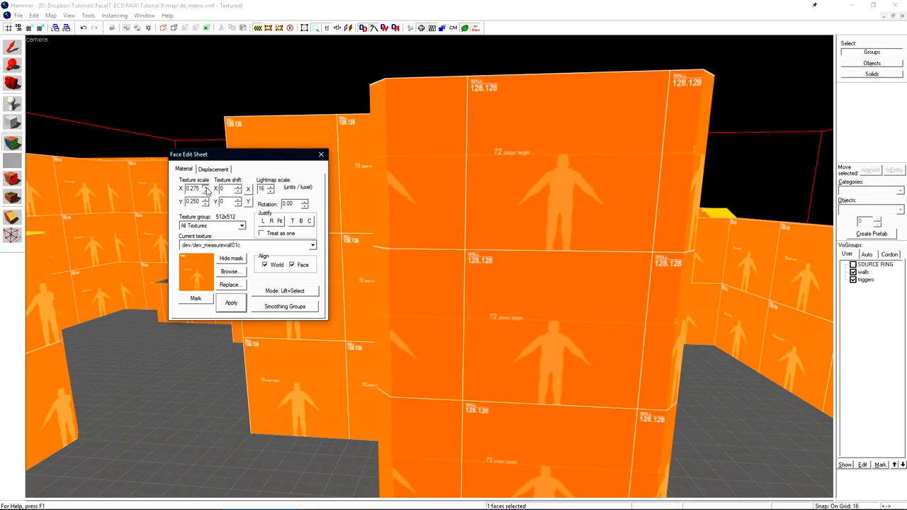
# - Raise the texture scale on the selected pillar face and apply it with a slight rotation
pyautogui.click(204, 187)
pyautogui.write('.25')
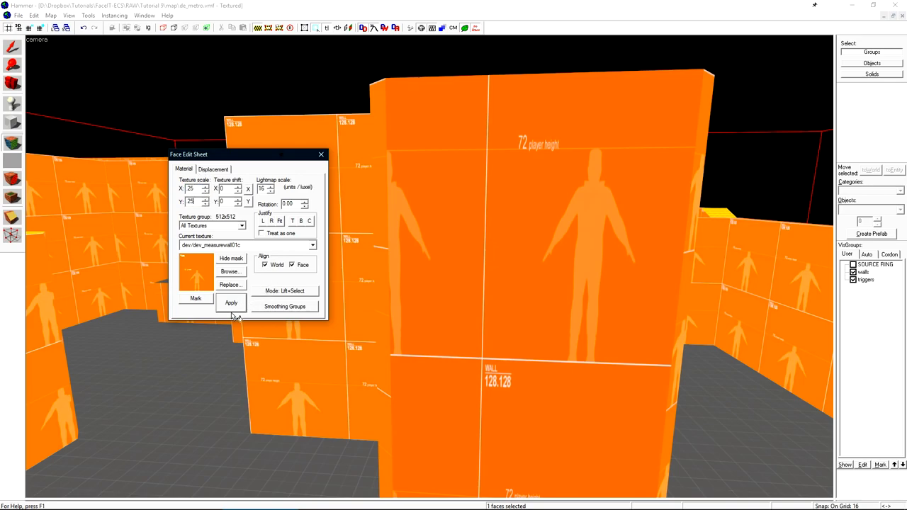
pyautogui.click(229, 303)
pyautogui.write('12')
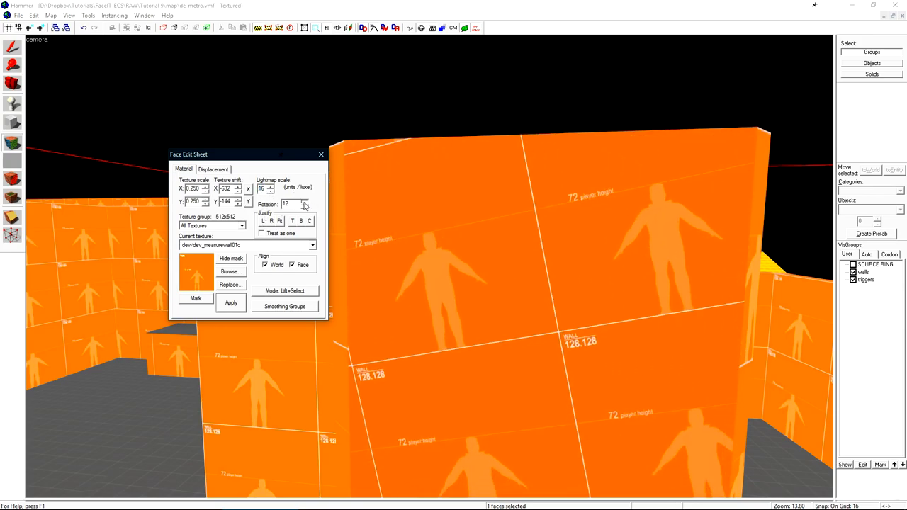
# - Justify the figure texture to fit the pillar's front face so it fills it un-tilted
pyautogui.click(306, 202)
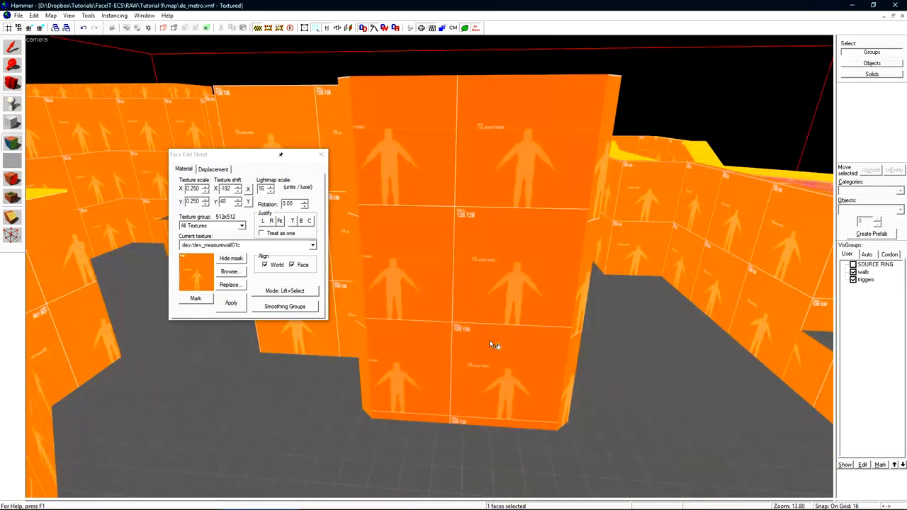
pyautogui.click(300, 221)
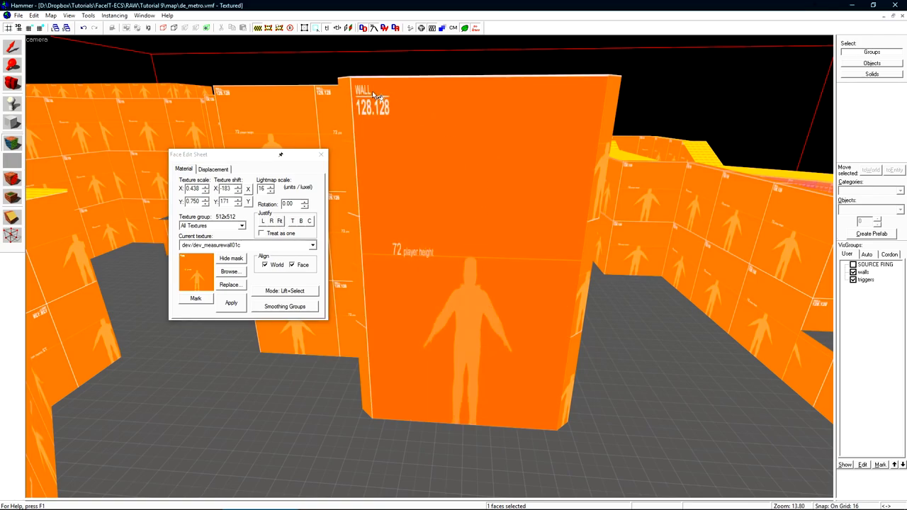
pyautogui.moveTo(381, 275)
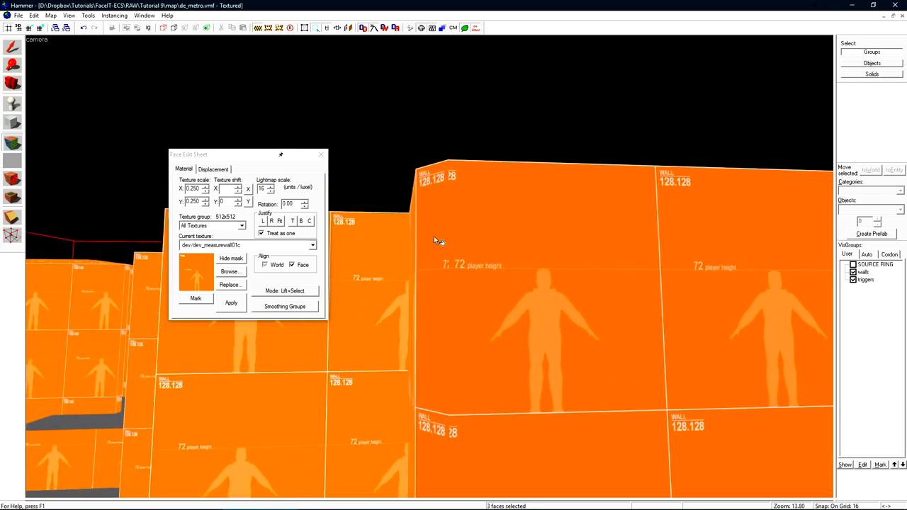
pyautogui.moveTo(445, 171)
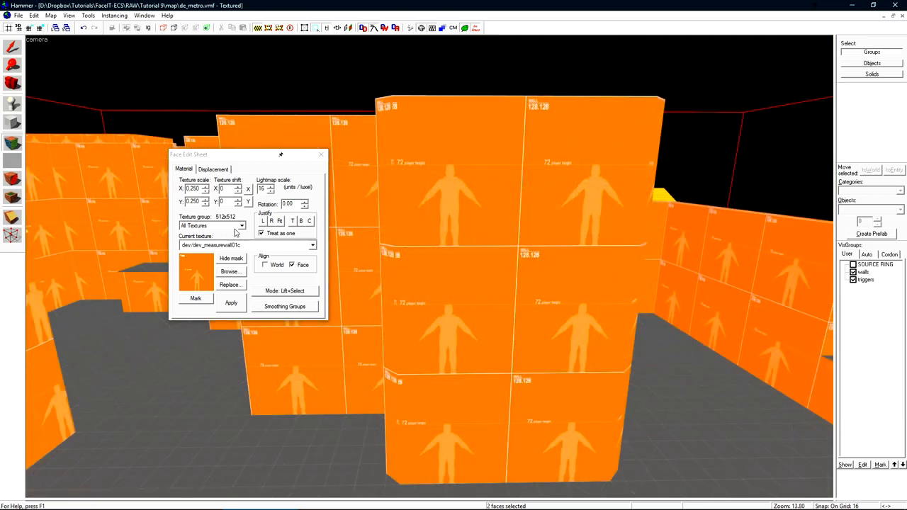
pyautogui.click(241, 225)
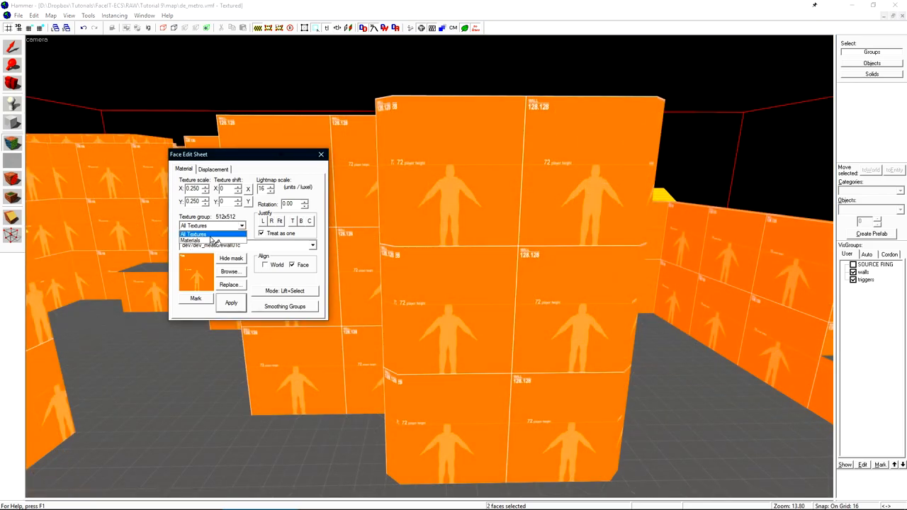
pyautogui.click(312, 247)
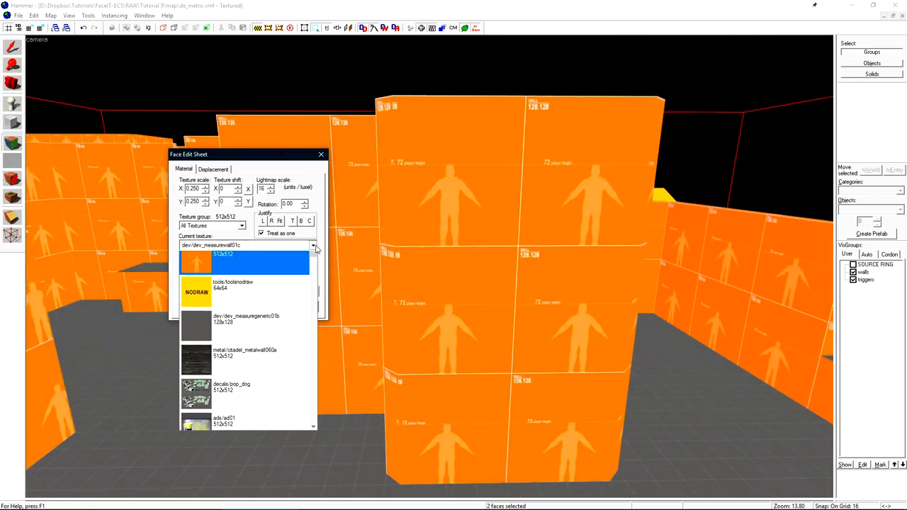
pyautogui.click(313, 255)
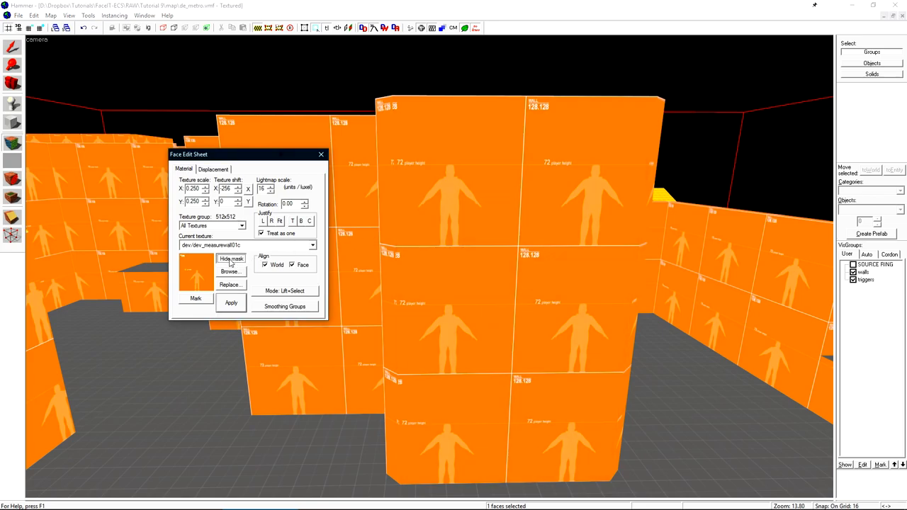
pyautogui.click(230, 272)
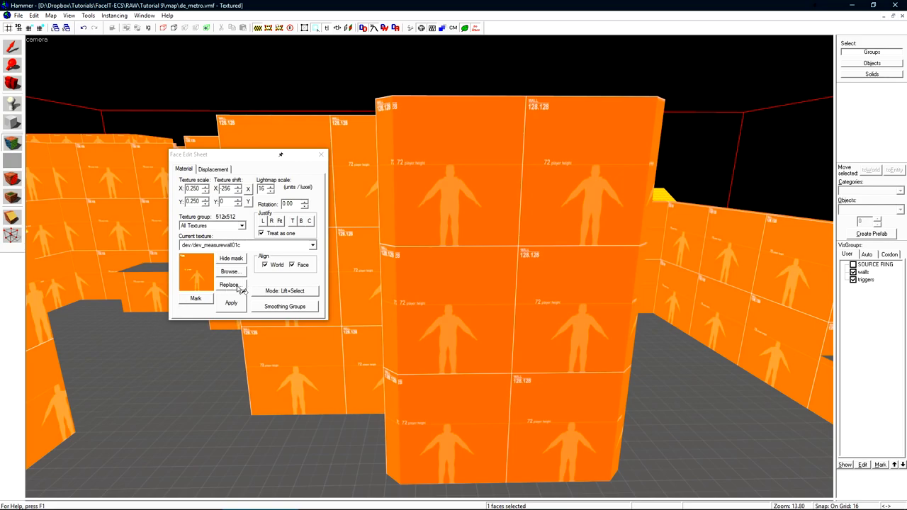
pyautogui.moveTo(240, 290)
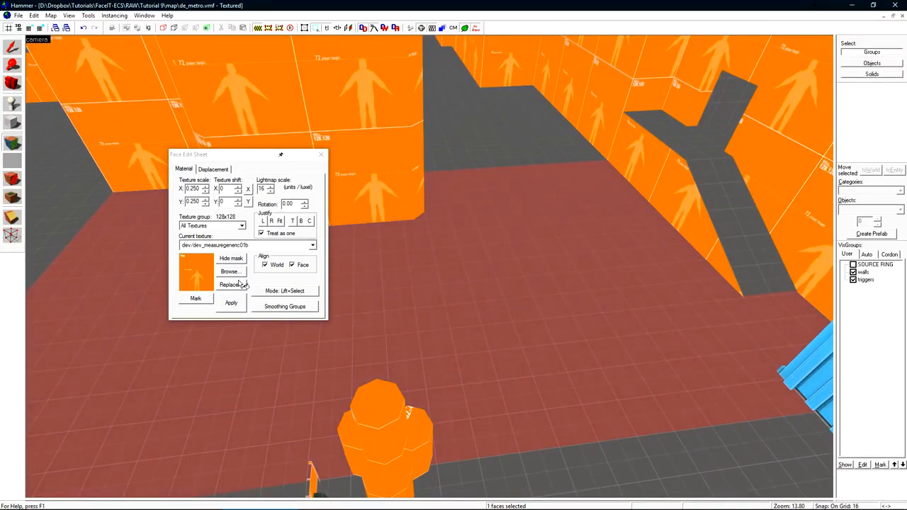
# - Replace the grey floor measure texture with brick/brick_ext_11 everywhere, marking 360 faces
pyautogui.click(229, 283)
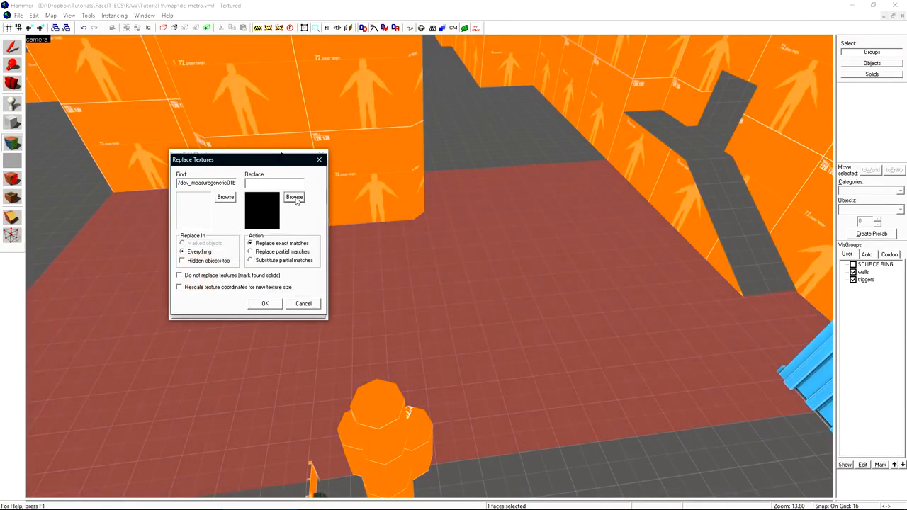
pyautogui.click(294, 197)
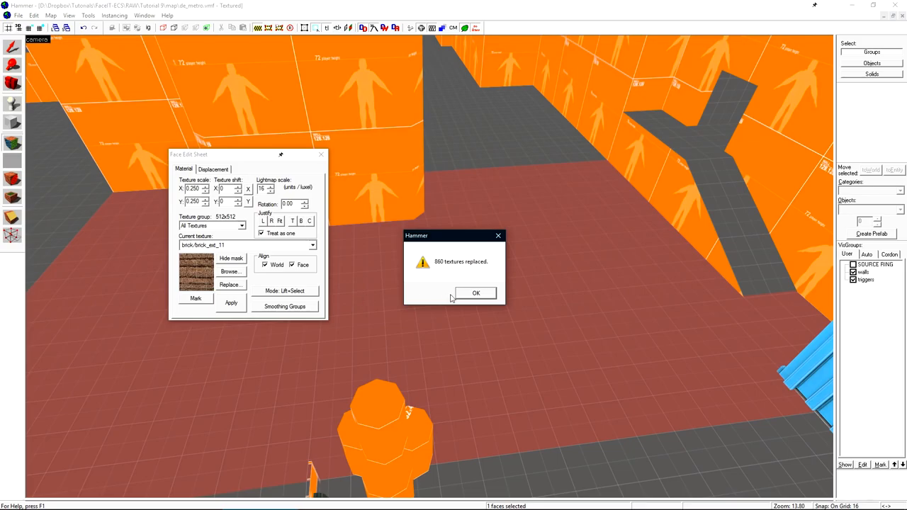
pyautogui.click(476, 294)
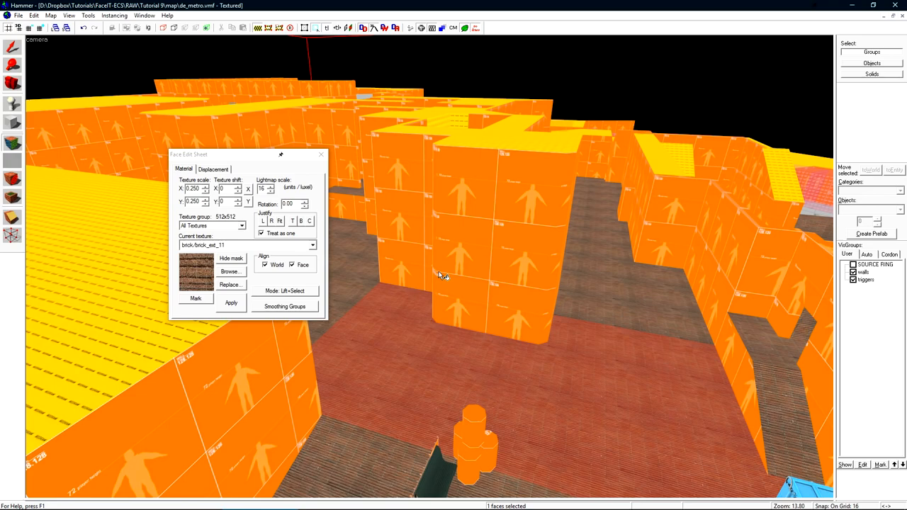
pyautogui.click(196, 298)
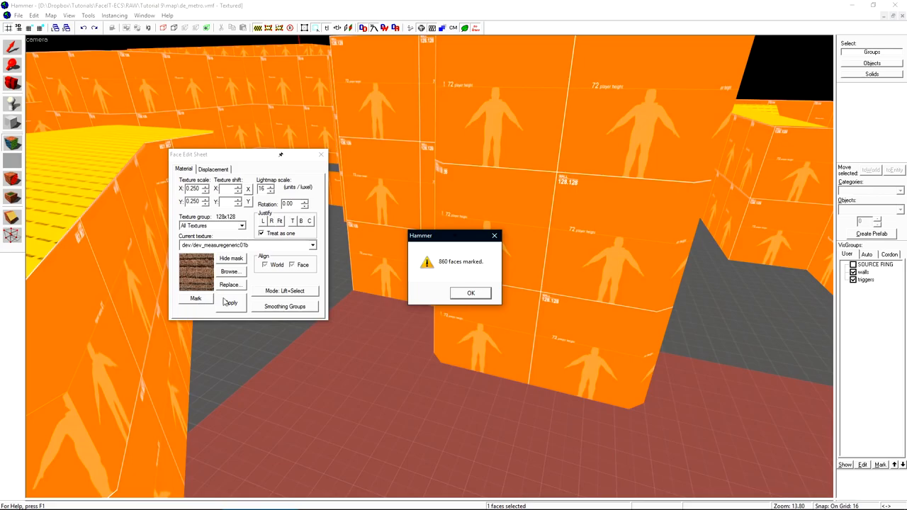
# - Dismiss the faces-marked message and select a curved wall face to browse brick textures for
pyautogui.click(470, 292)
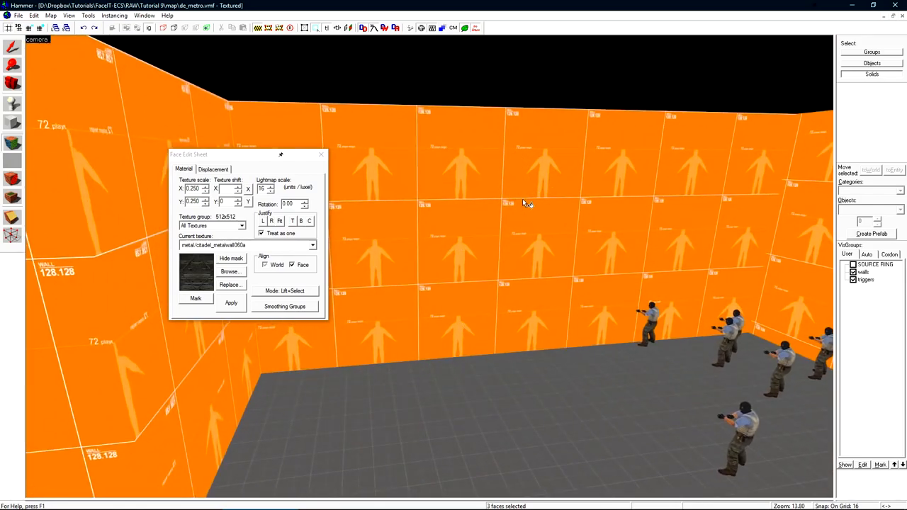
pyautogui.click(230, 272)
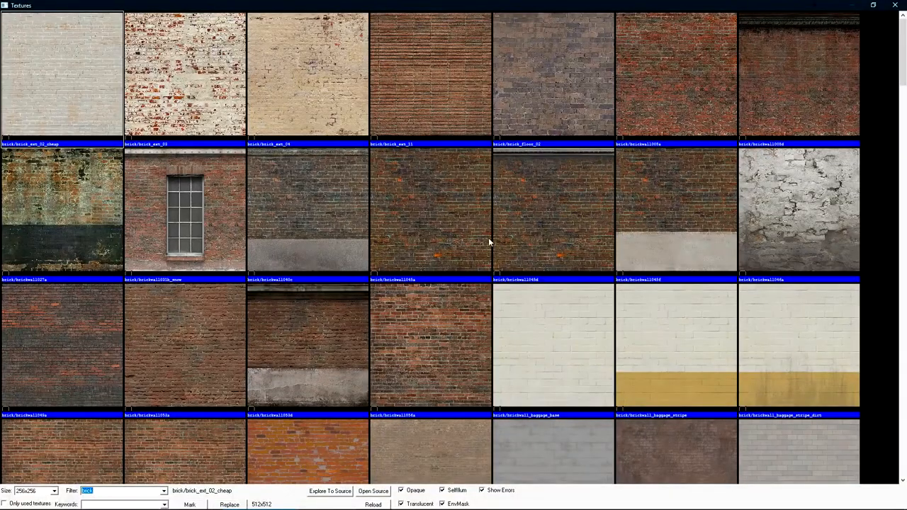
pyautogui.moveTo(660, 238)
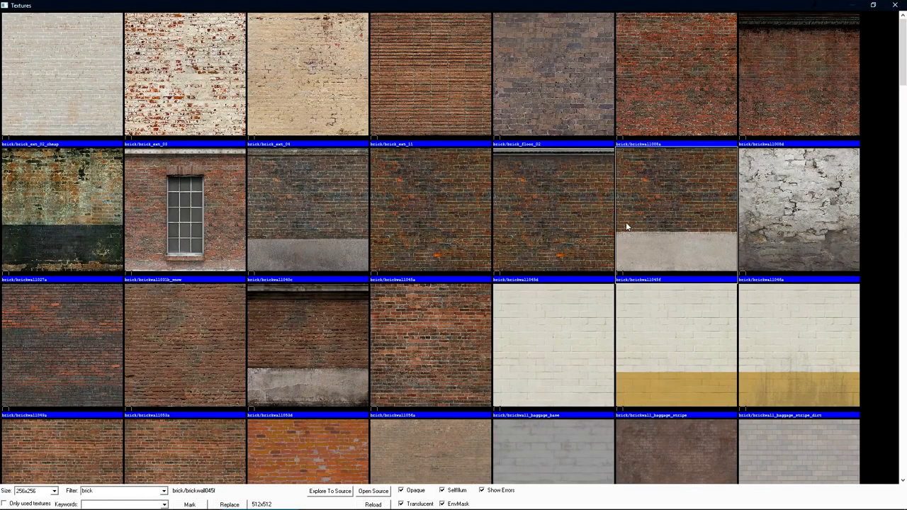
pyautogui.moveTo(466, 277)
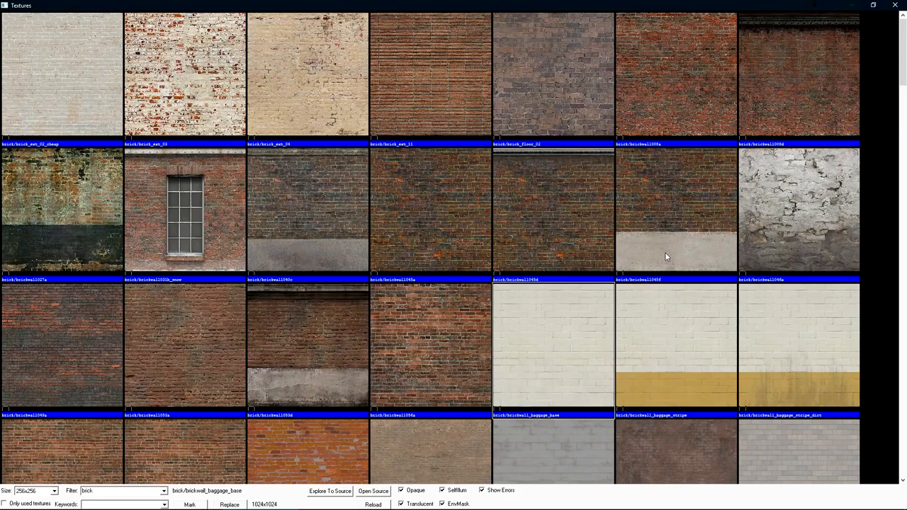
pyautogui.moveTo(659, 283)
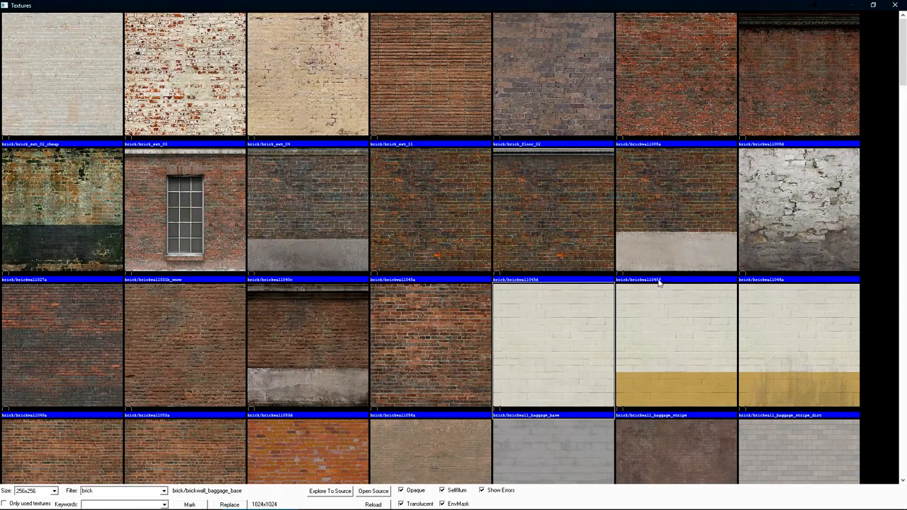
# - Confirm the banded brickwall texture so the curved wall shows brick-and-plaster bands
pyautogui.click(675, 210)
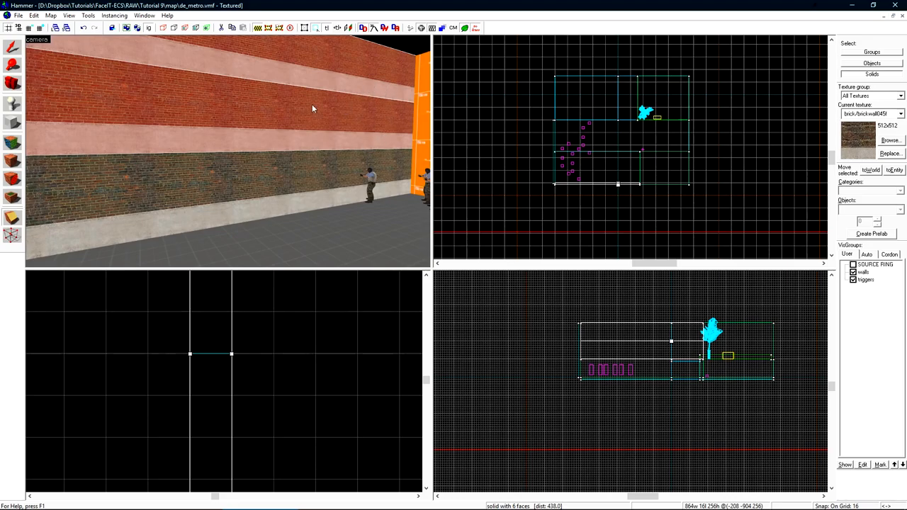
# - Select the brick wall and shrink its texture scale to 0.25 for believable brick size
pyautogui.click(890, 140)
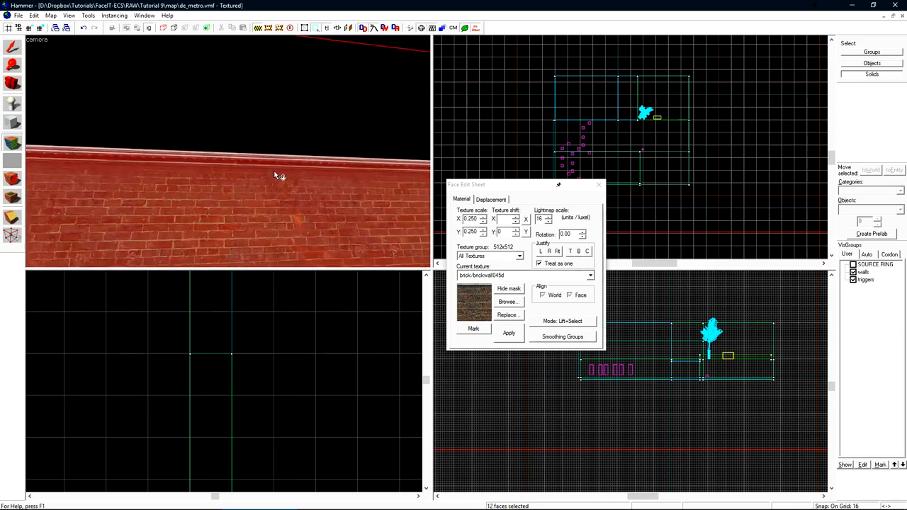
pyautogui.click(507, 300)
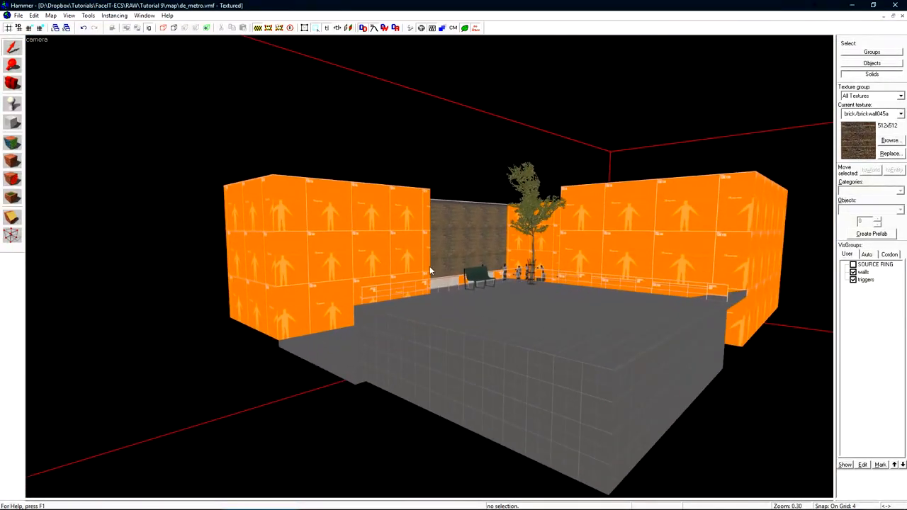
pyautogui.moveTo(467, 238)
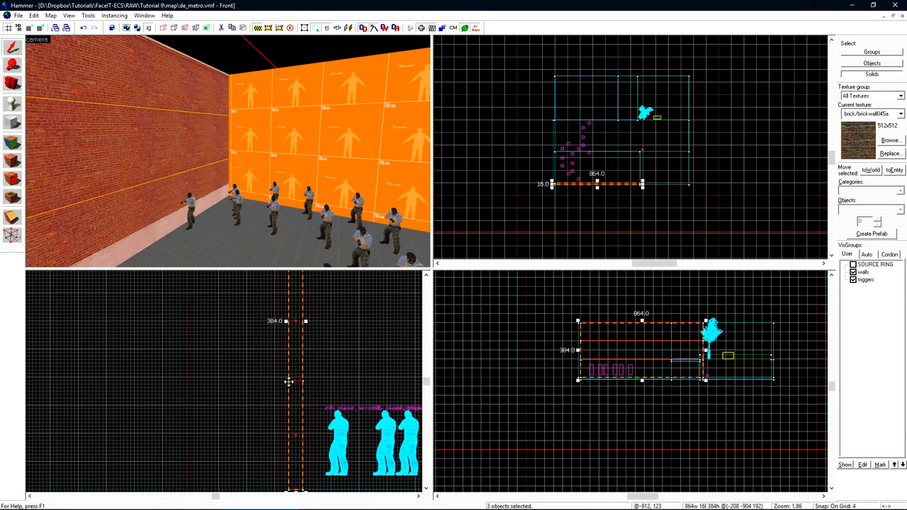
pyautogui.moveTo(295, 434)
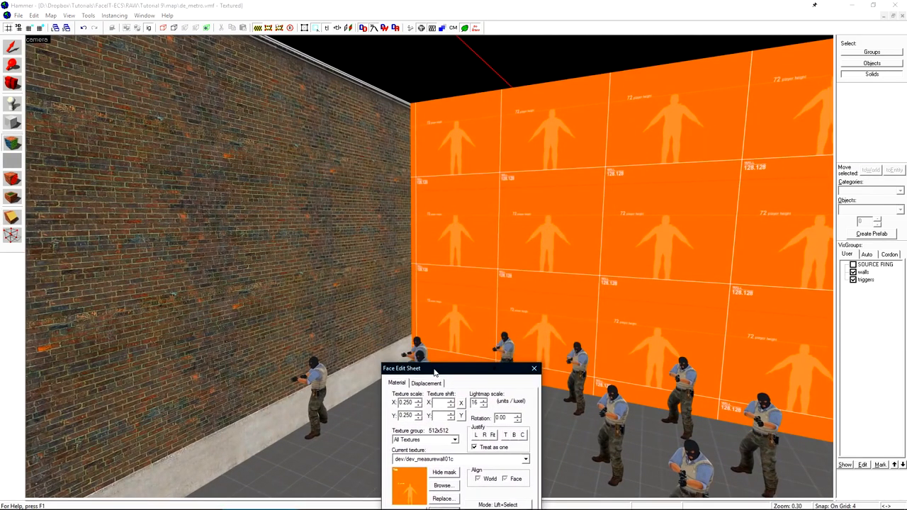
# - Select a face of the curved orange wall for texture editing
pyautogui.click(408, 426)
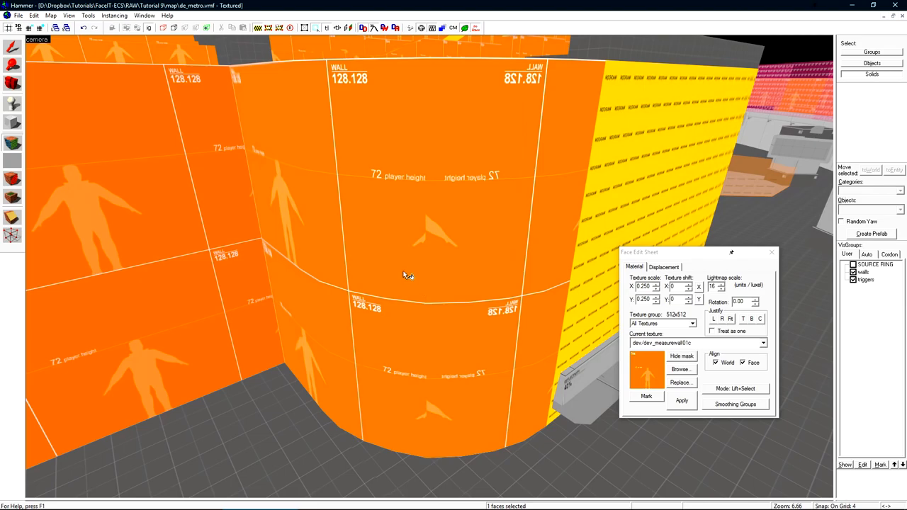
pyautogui.moveTo(433, 235)
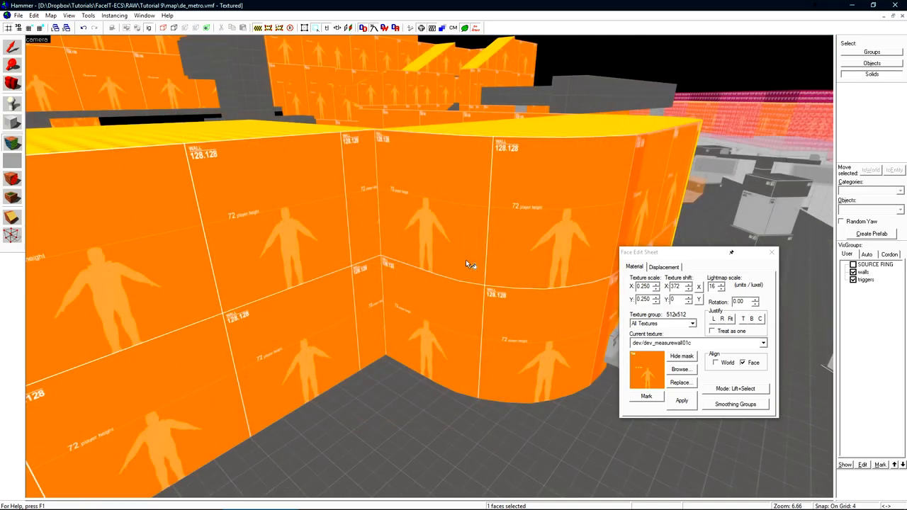
# - Give the flat wall between the curves the light brick texture with the orange baggage stripe
pyautogui.click(680, 369)
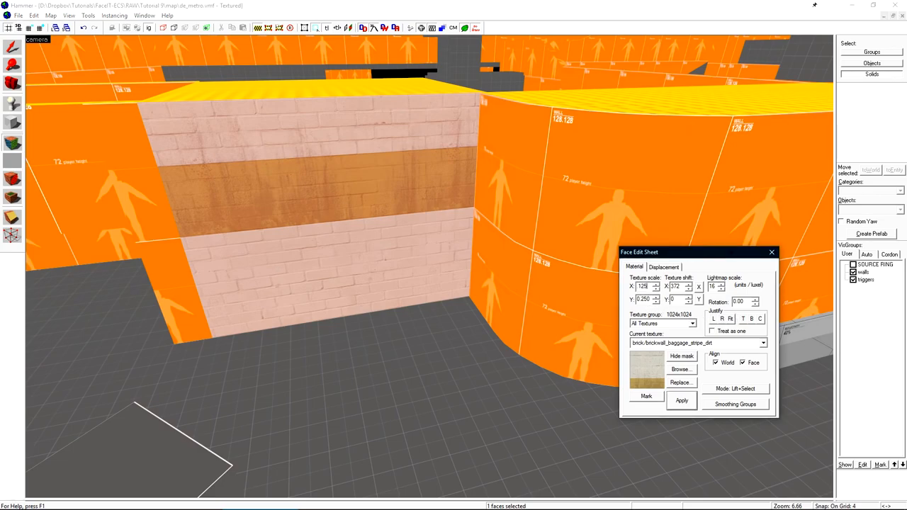
pyautogui.click(680, 399)
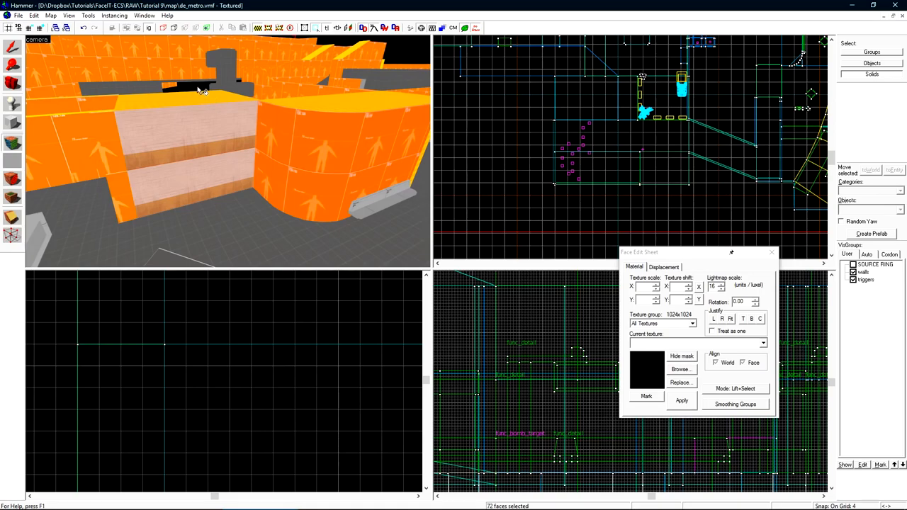
# - Wrap the dark brick texture around the curved corner faces above the concrete base strip
pyautogui.click(681, 368)
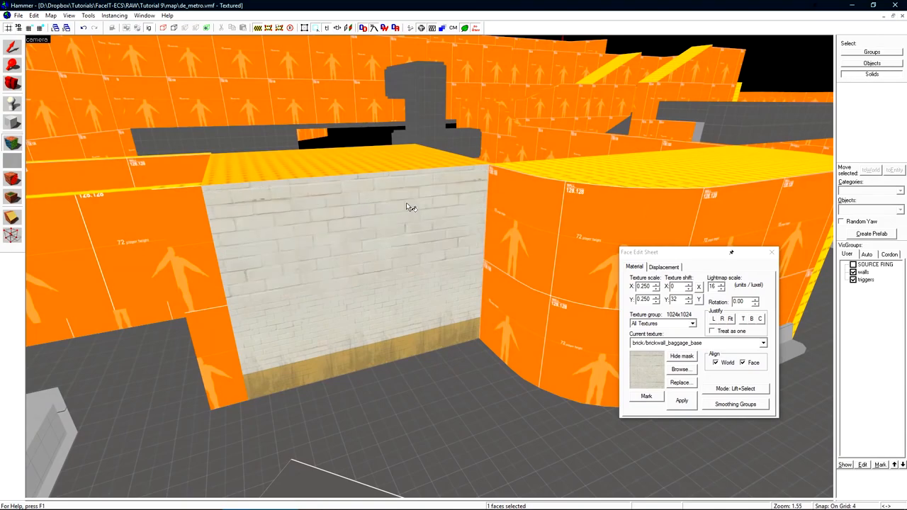
pyautogui.click(680, 400)
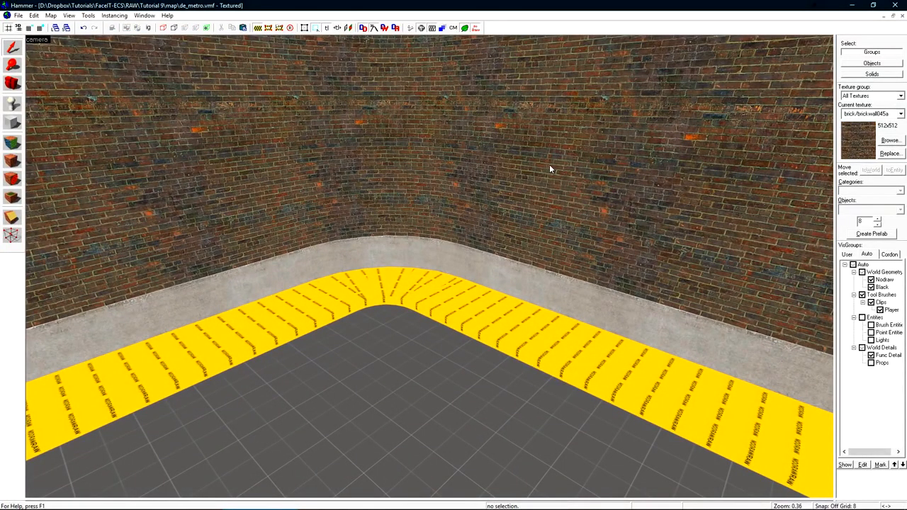
# - Filter the texture browser by 'sidewalk' and pick the plain concrete sidewalk slab
pyautogui.click(890, 140)
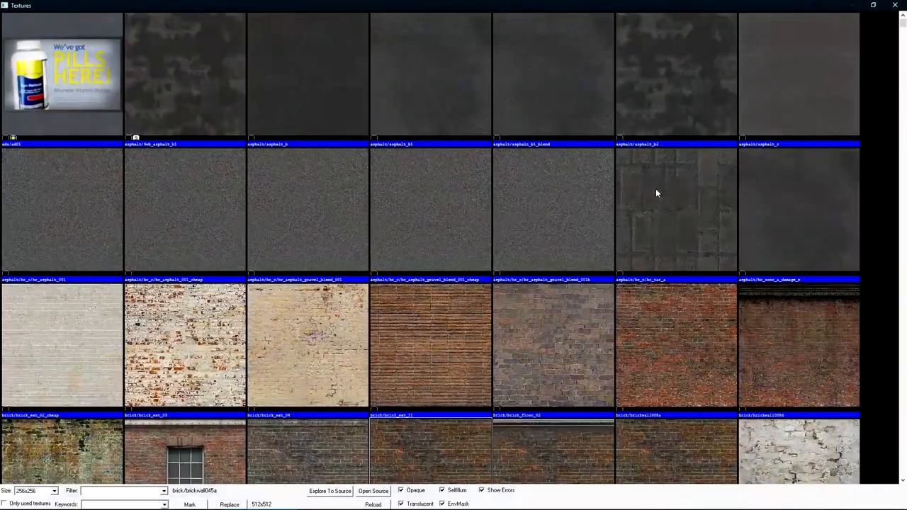
pyautogui.write('sidewalk')
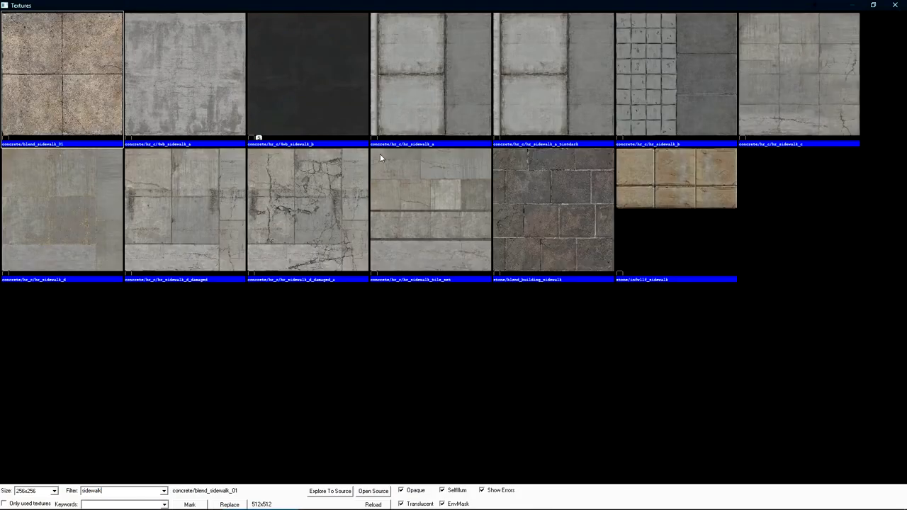
pyautogui.click(431, 73)
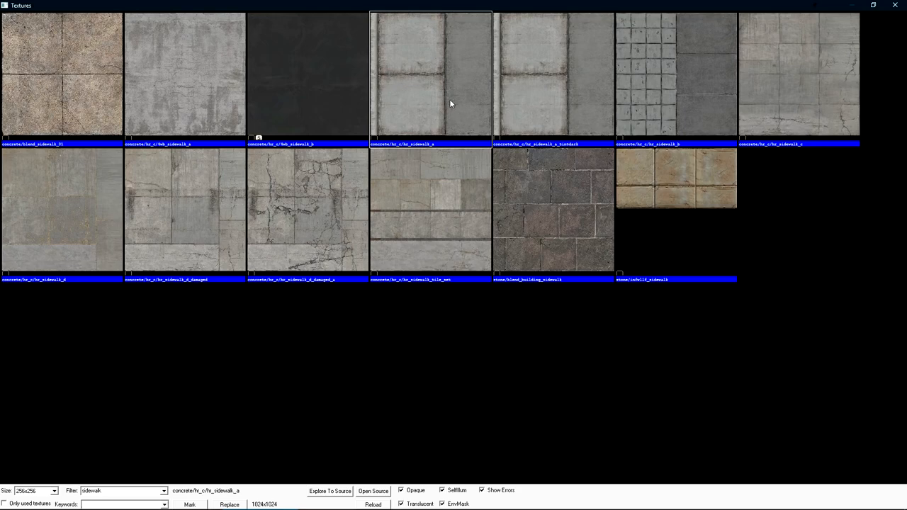
pyautogui.moveTo(380, 93)
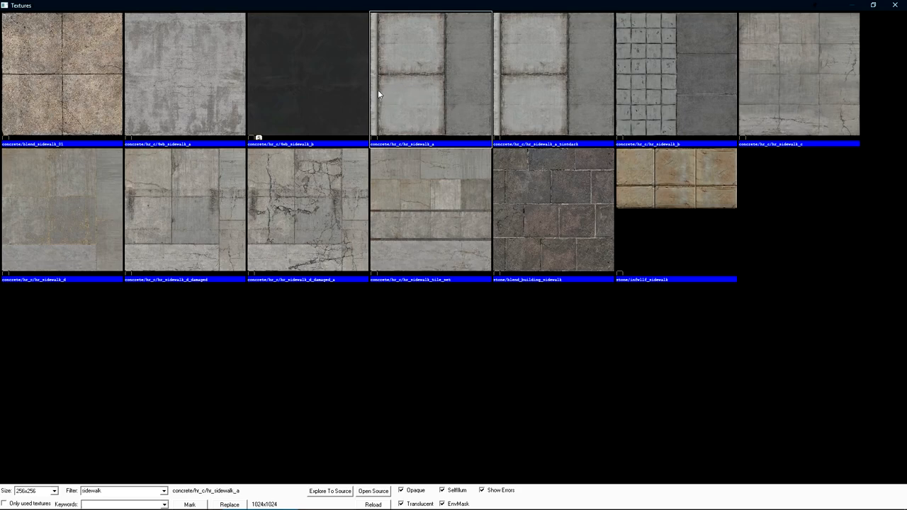
pyautogui.moveTo(420, 95)
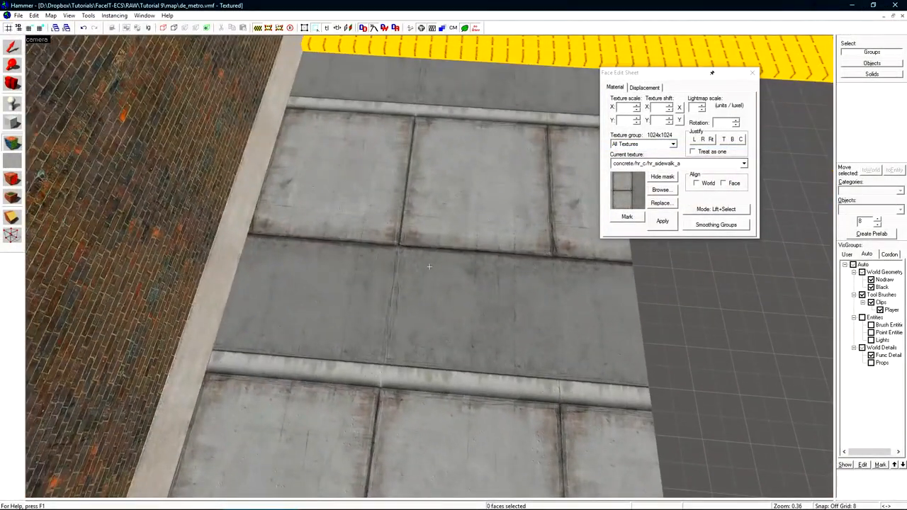
# - Create the curb brush and texture its long side face with concrete sidewalk, nodraw elsewhere
pyautogui.click(428, 266)
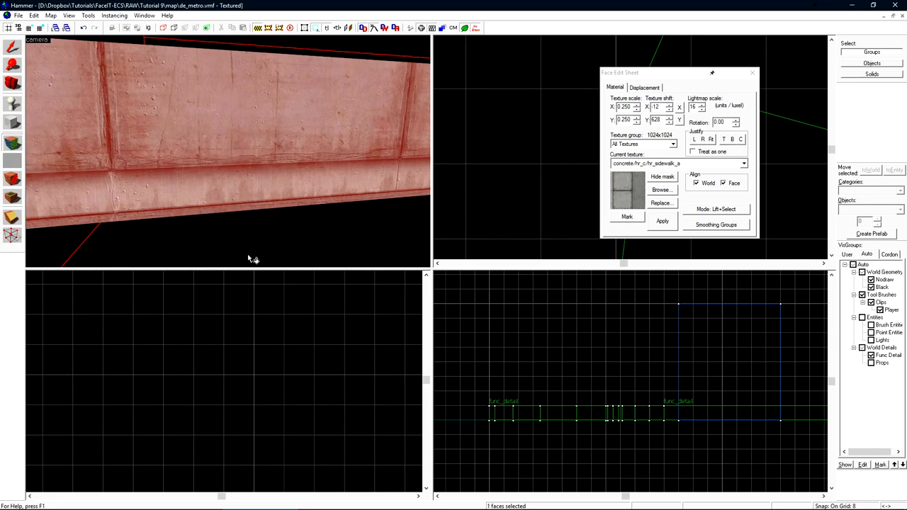
pyautogui.click(711, 138)
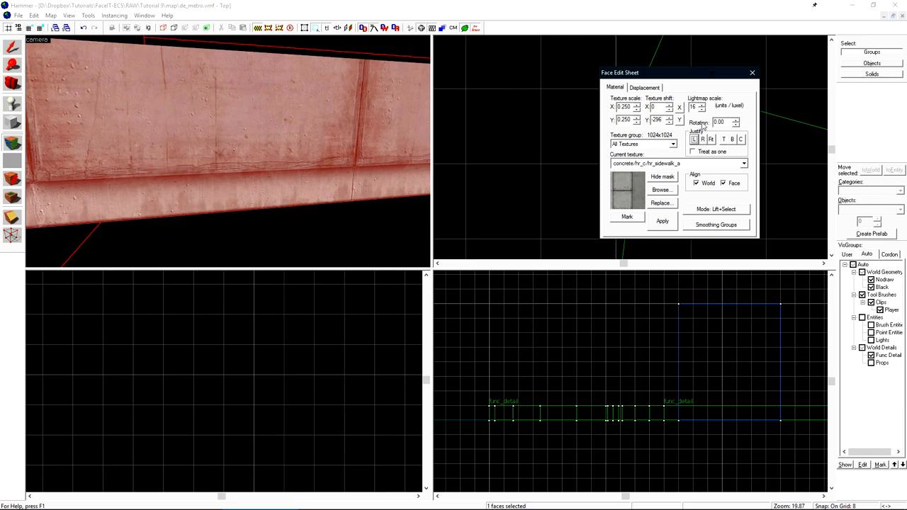
pyautogui.click(752, 72)
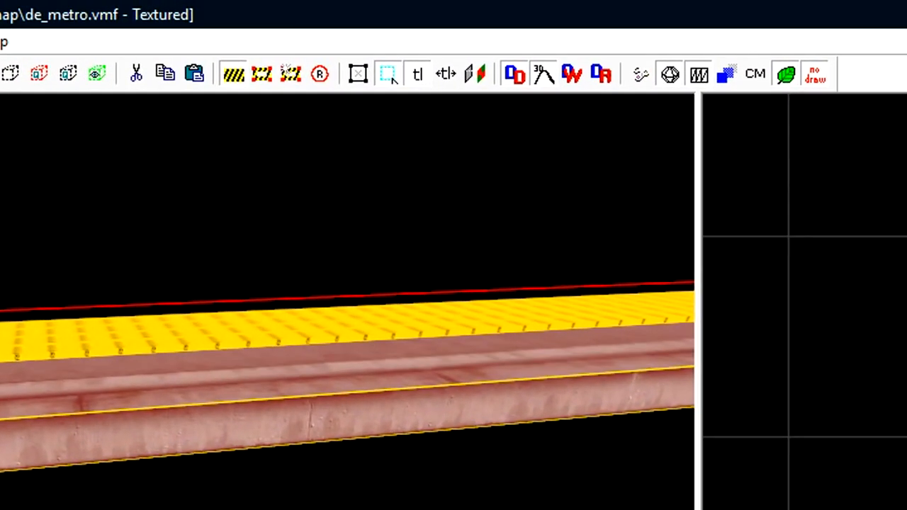
pyautogui.moveTo(418, 74)
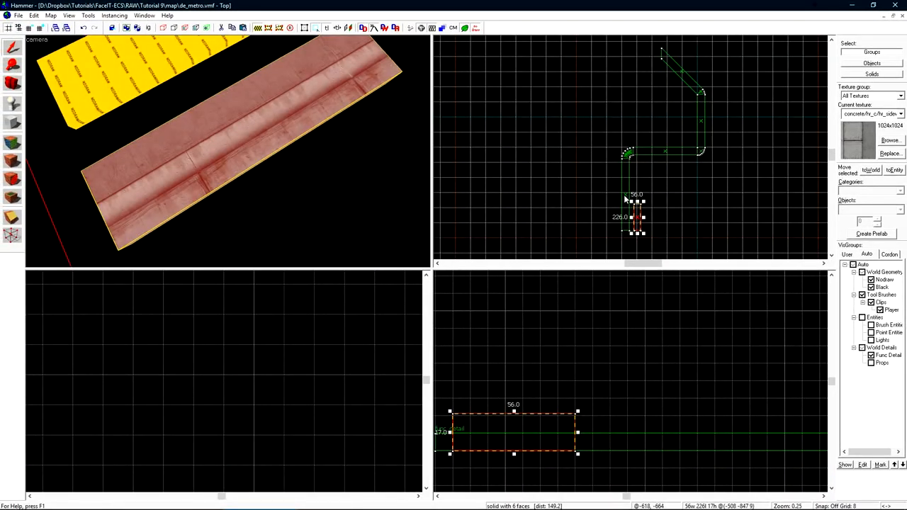
pyautogui.moveTo(618, 234)
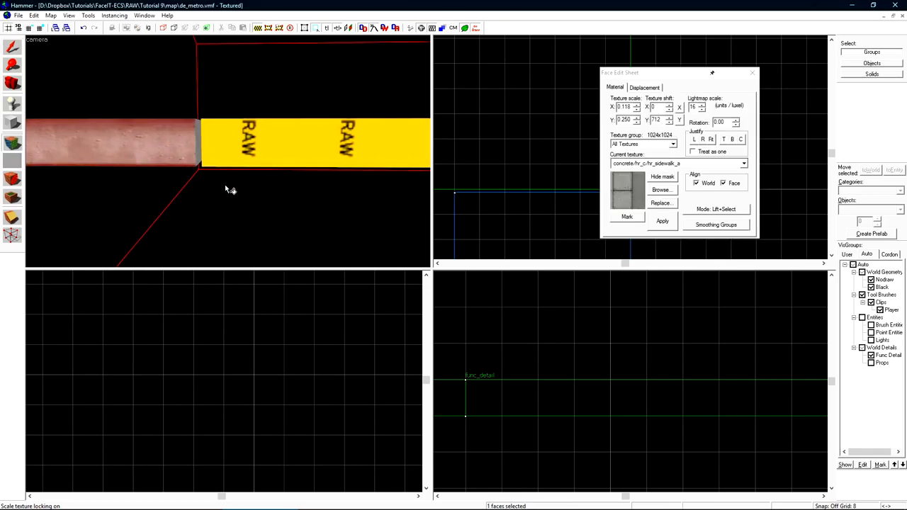
# - Scale the curb side face texture to about 0.118 with scale lock so one slab height fits
pyautogui.click(662, 221)
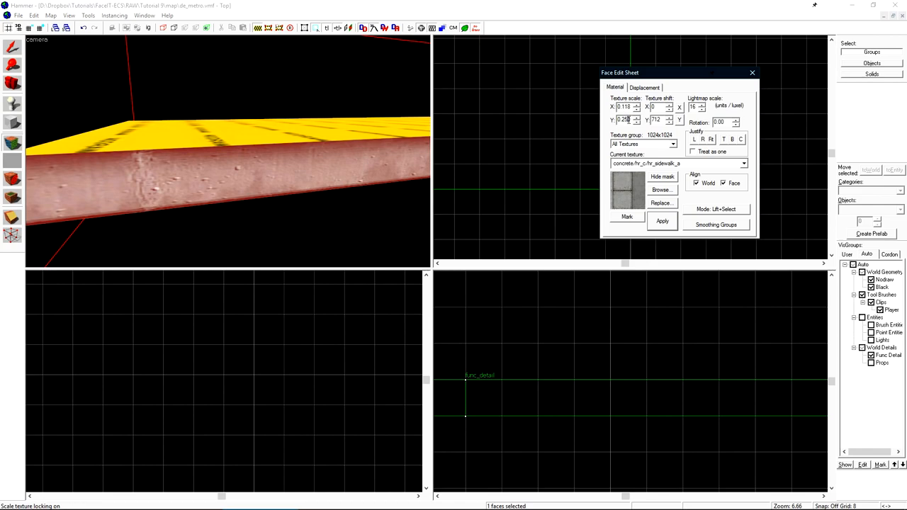
pyautogui.click(662, 222)
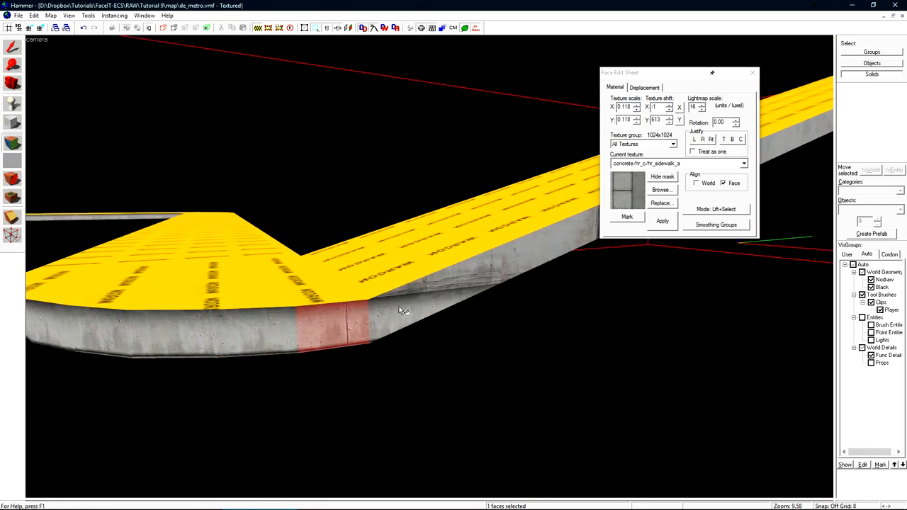
pyautogui.moveTo(494, 258)
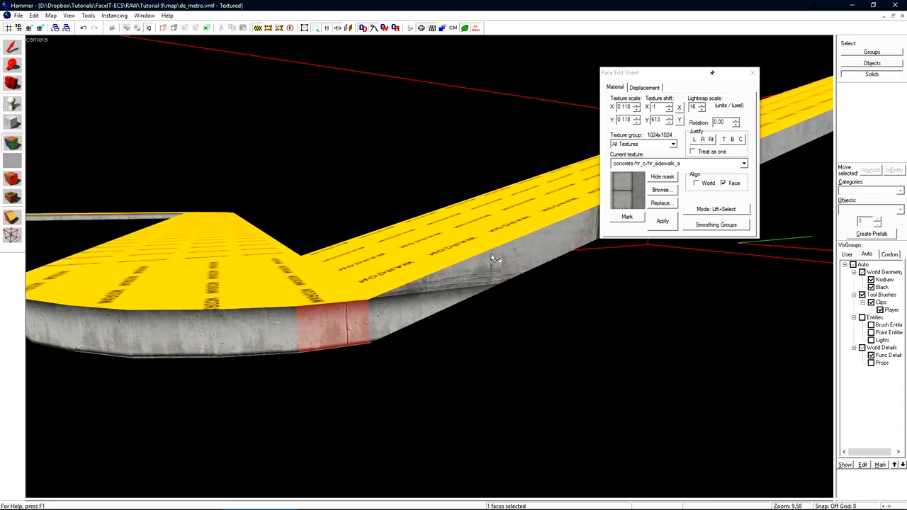
pyautogui.moveTo(400, 325)
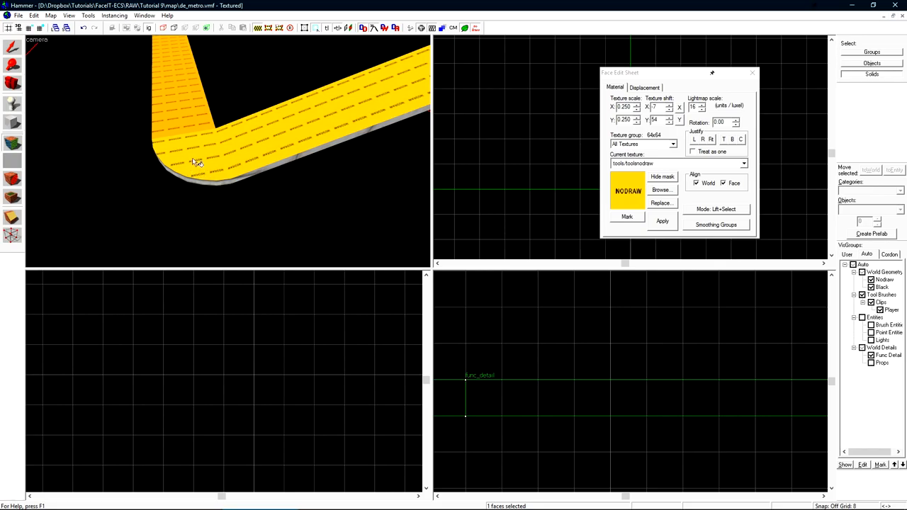
# - Apply the concrete sidewalk texture at 0.118 scale to the corner pieces' top faces
pyautogui.click(751, 72)
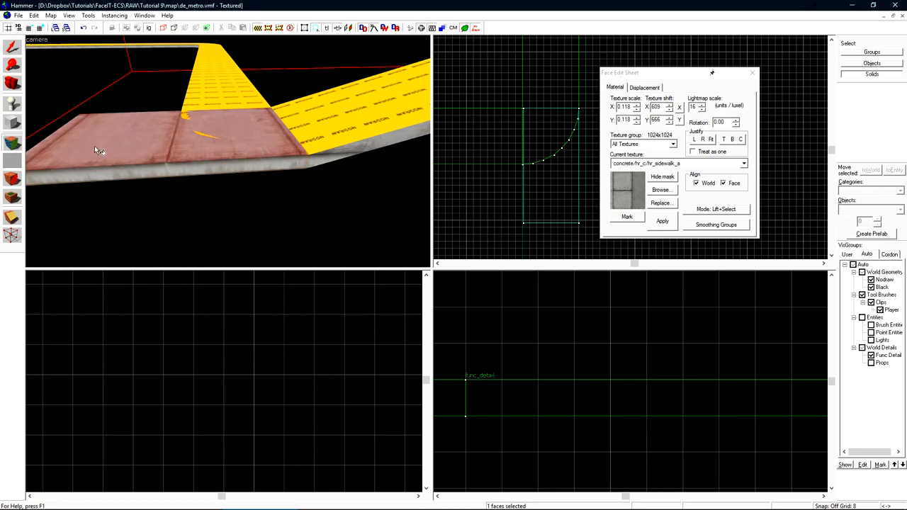
pyautogui.moveTo(343, 136)
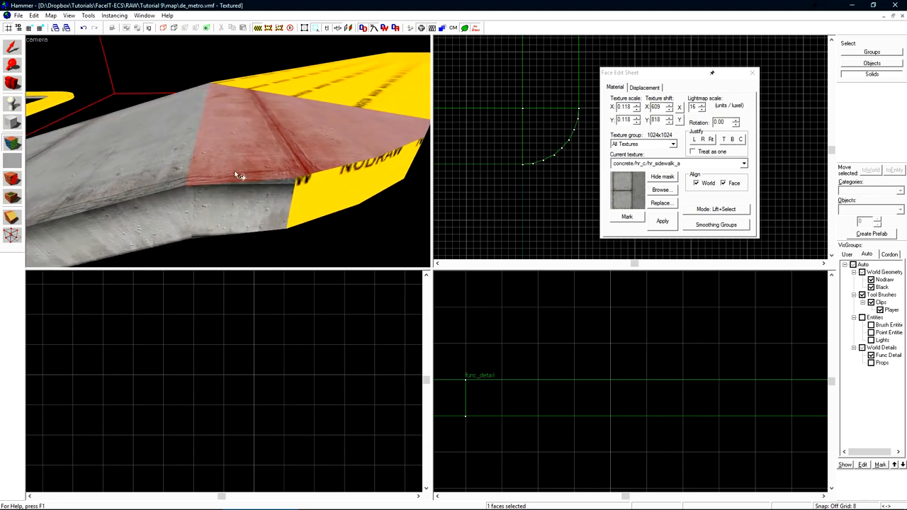
pyautogui.moveTo(272, 200)
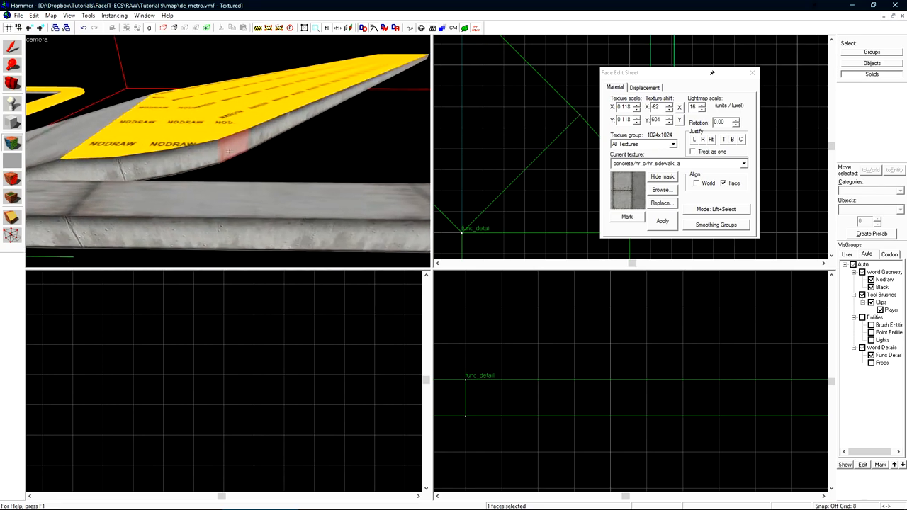
# - Shift the texture on each wedge face of the bend so slab joints continue around the curve
pyautogui.click(751, 73)
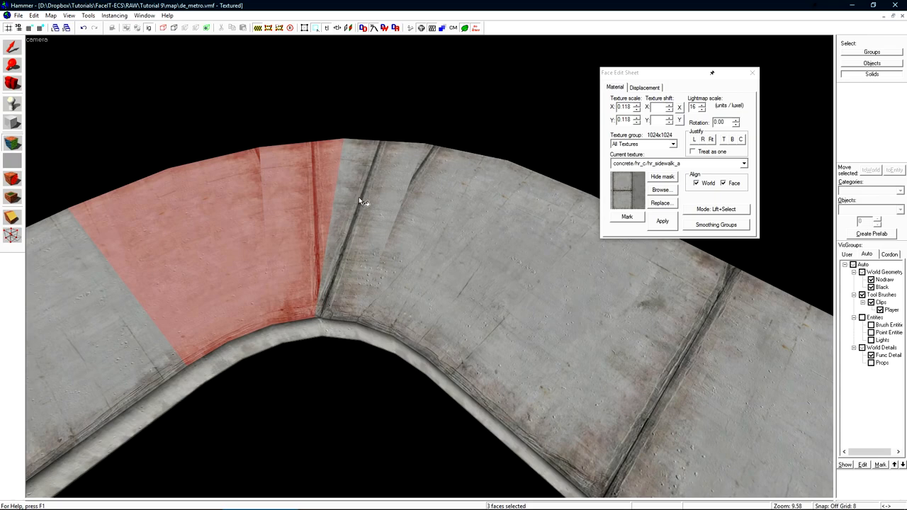
pyautogui.click(383, 301)
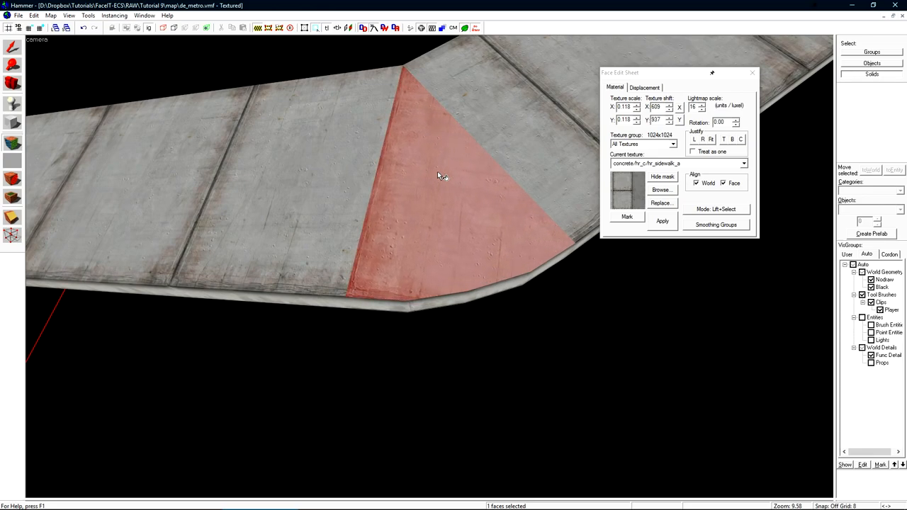
pyautogui.click(752, 73)
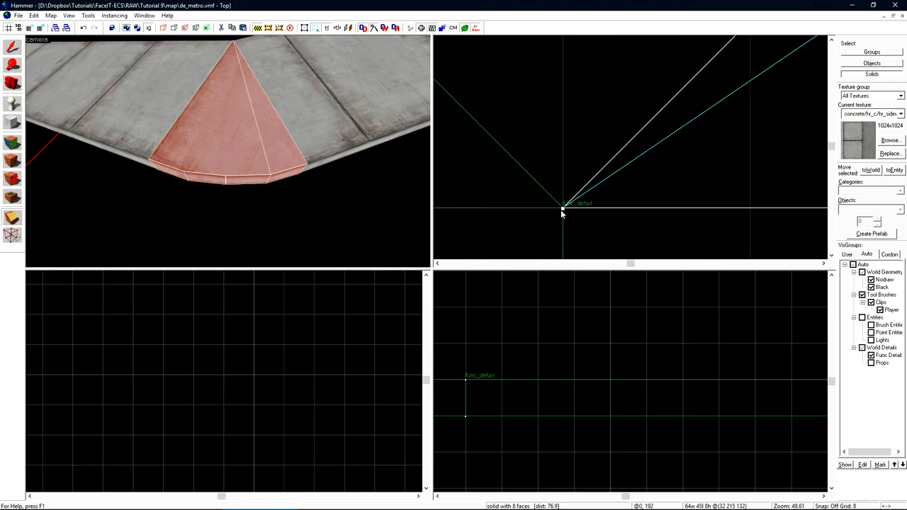
# - Adjust the sliver face's texture shift, save and compile the map to launch CS:GO
pyautogui.click(584, 184)
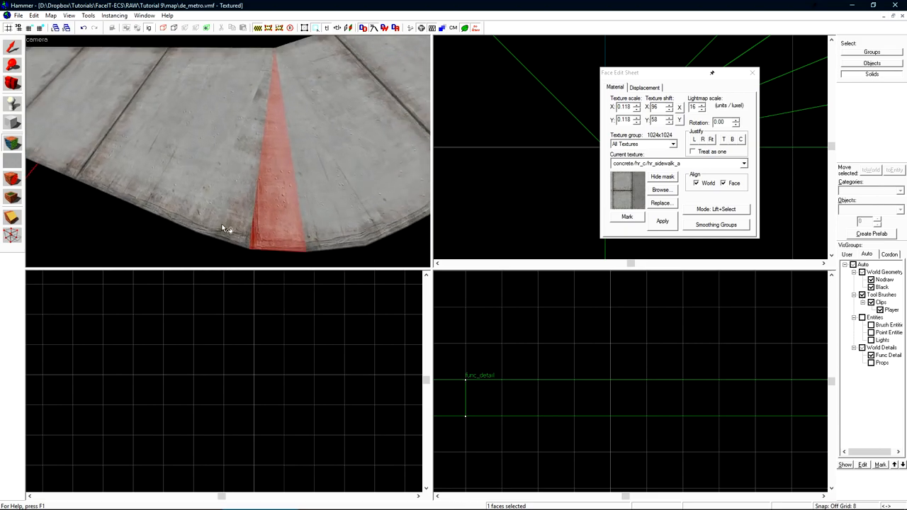
pyautogui.moveTo(258, 229)
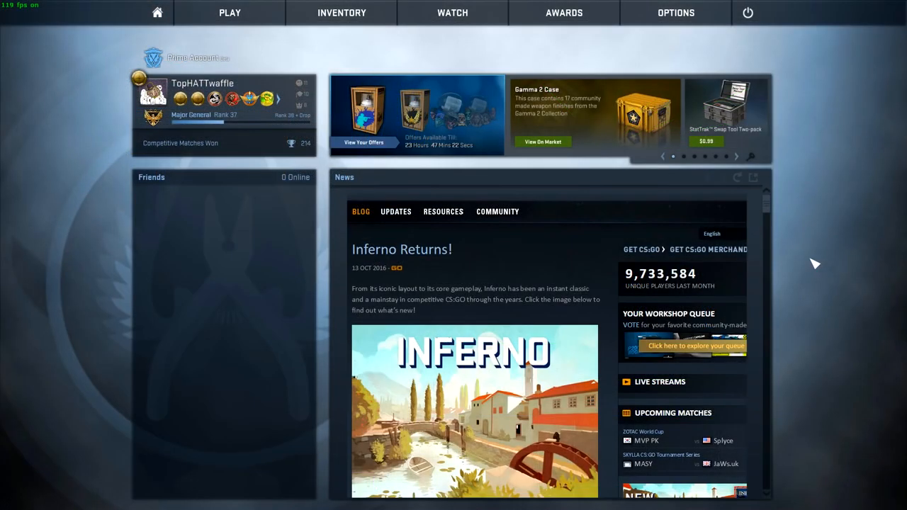
# - Load the compiled level from the console with 'map de_metro'
pyautogui.press('`')
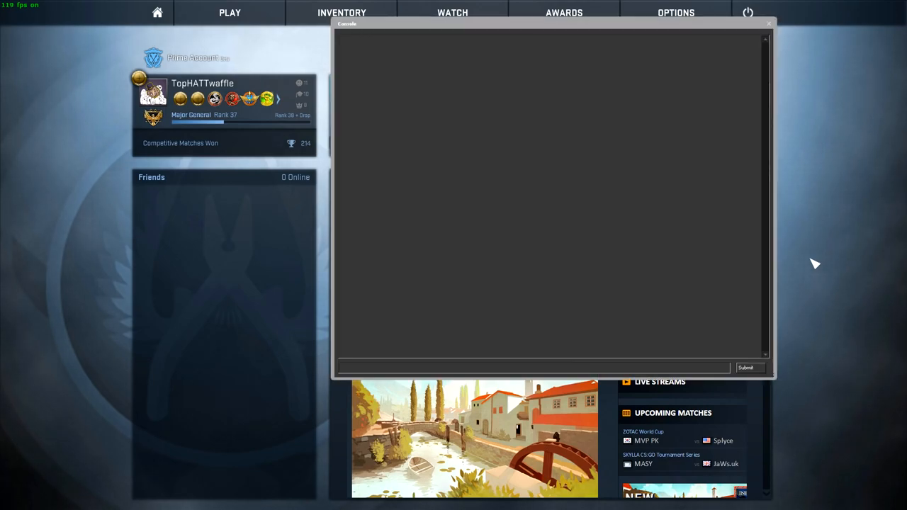
pyautogui.write('map')
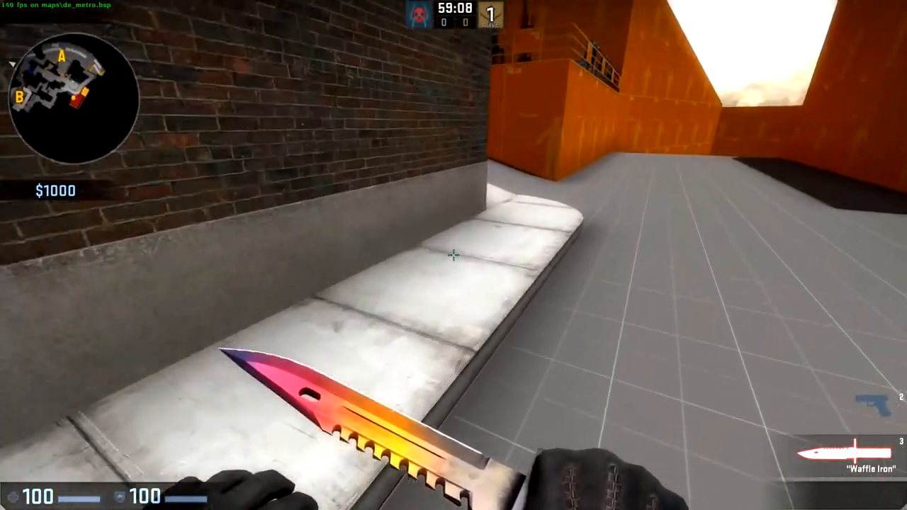
pyautogui.moveTo(453, 255)
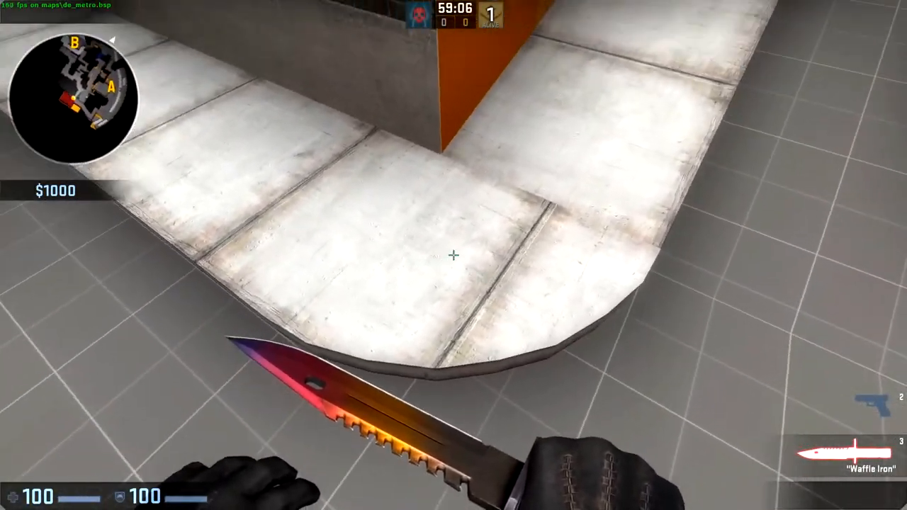